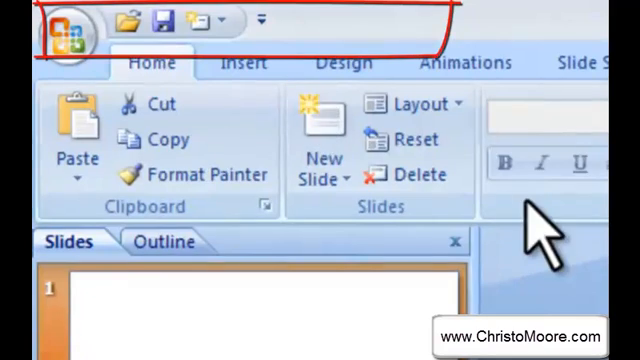
Open the Office Button menu showing recent documents.
{"action": "left_click", "coordinate": [30, 25]}
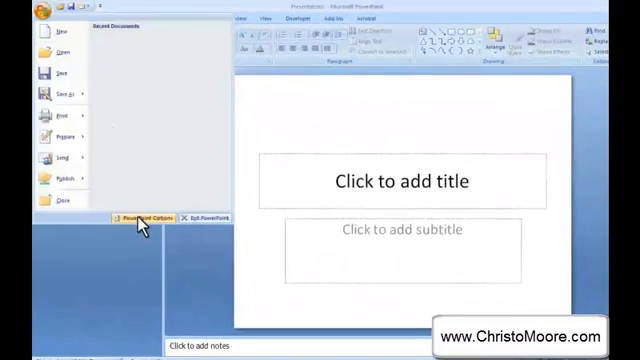
Go to the Customize page of PowerPoint Options for the Quick Access Toolbar.
{"action": "left_click", "coordinate": [150, 218]}
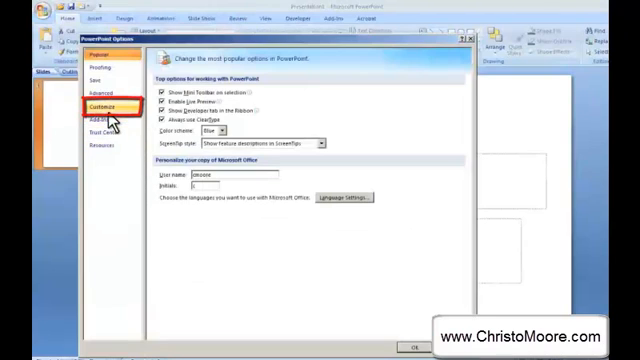
{"action": "left_click", "coordinate": [112, 112]}
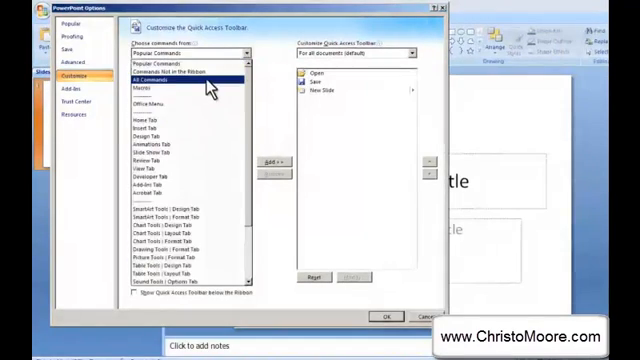
Switch the command list to All Commands and browse down through it.
{"action": "left_click", "coordinate": [180, 78]}
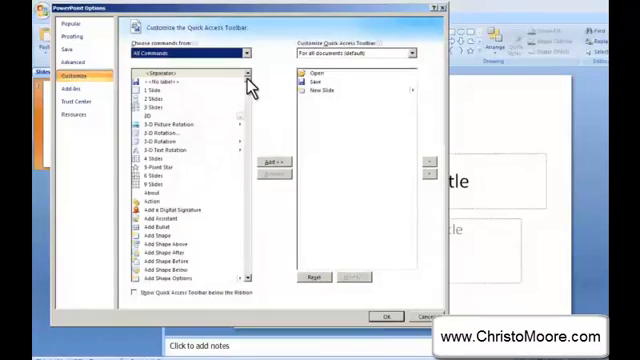
{"action": "scroll", "scroll_direction": "down", "scroll_amount": 3}
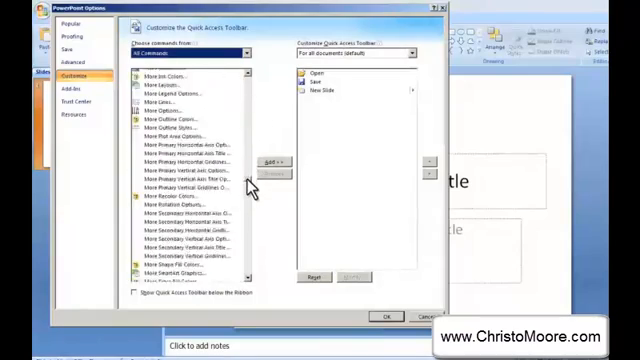
{"action": "scroll", "scroll_direction": "down", "scroll_amount": 3}
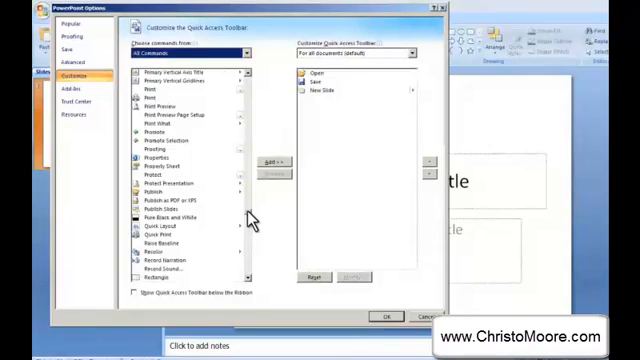
{"action": "scroll", "scroll_direction": "down", "scroll_amount": 3}
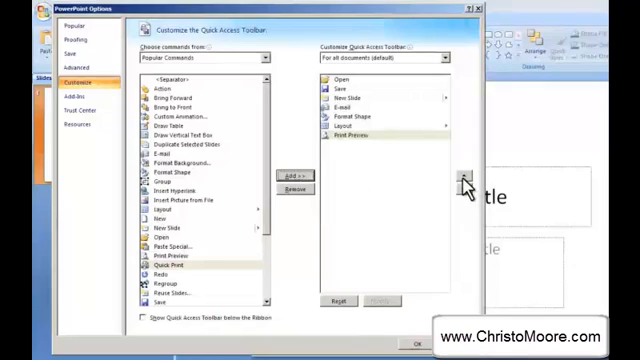
Move Print Preview above Layout and confirm the toolbar changes with OK.
{"action": "left_click", "coordinate": [461, 176]}
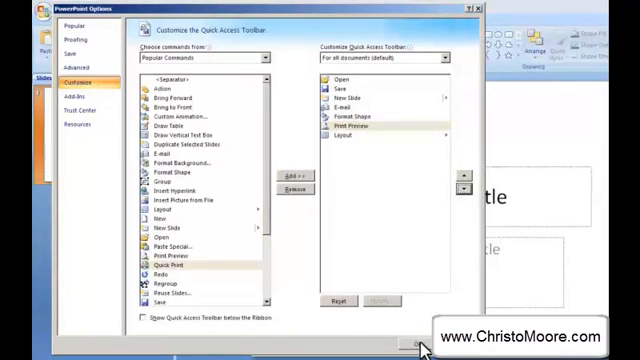
{"action": "left_click", "coordinate": [395, 343]}
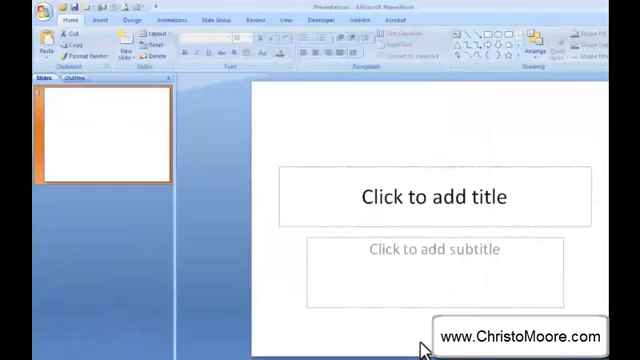